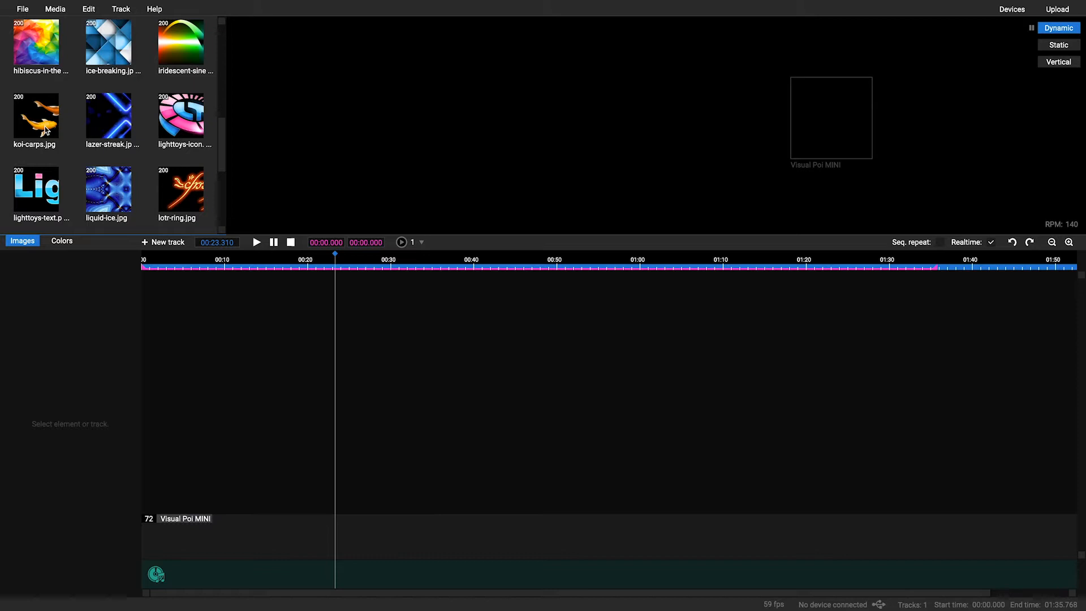
Drag lighttoys-text.png from the media library onto the timeline's Visual Poi MAXI track
left_click_drag(35, 117, 277, 554)
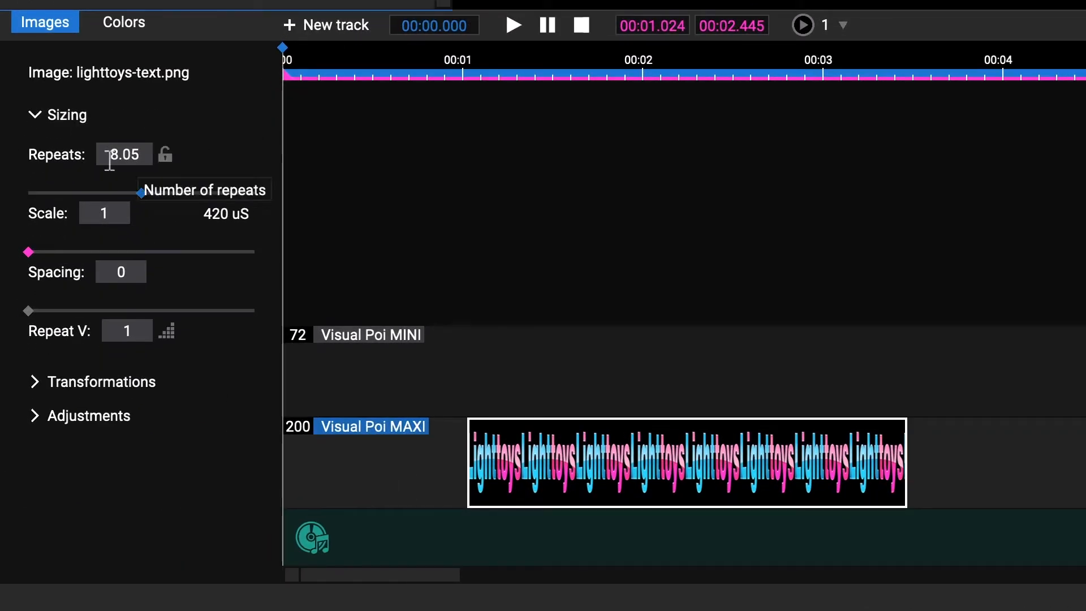
Resize the text clip with repeats locked, shortening it to 00:01.980 with three repeats at scale 2.17
type("20")
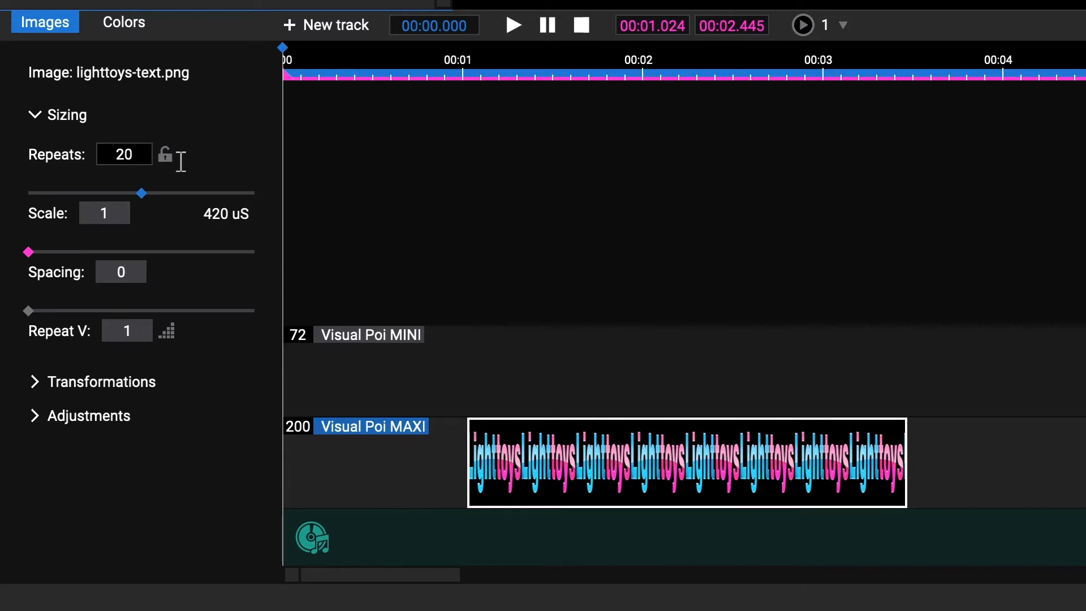
left_click_drag(143, 194, 48, 194)
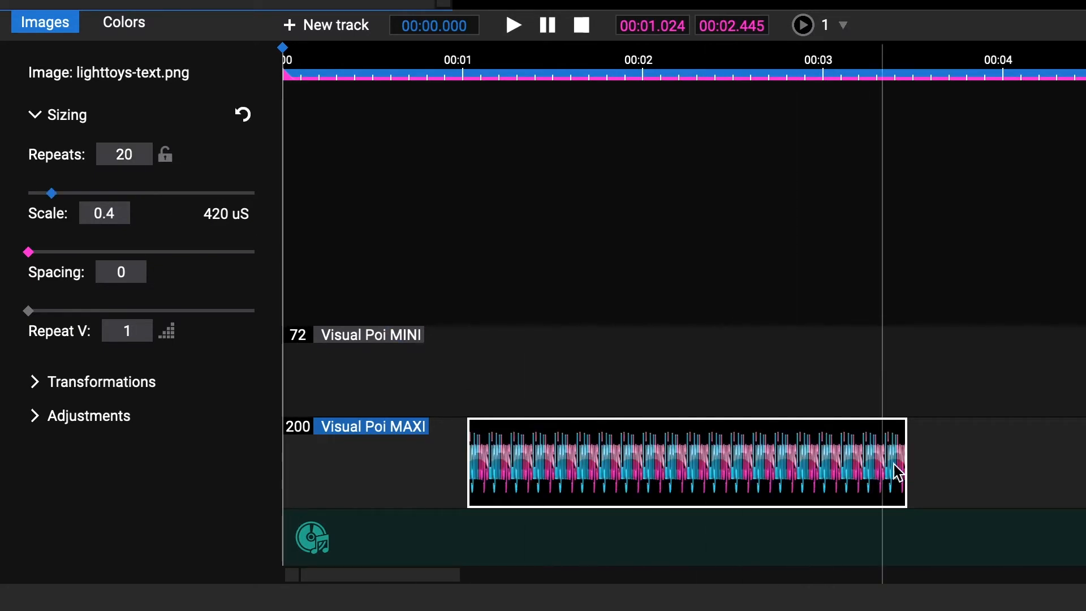
left_click_drag(903, 464, 1085, 464)
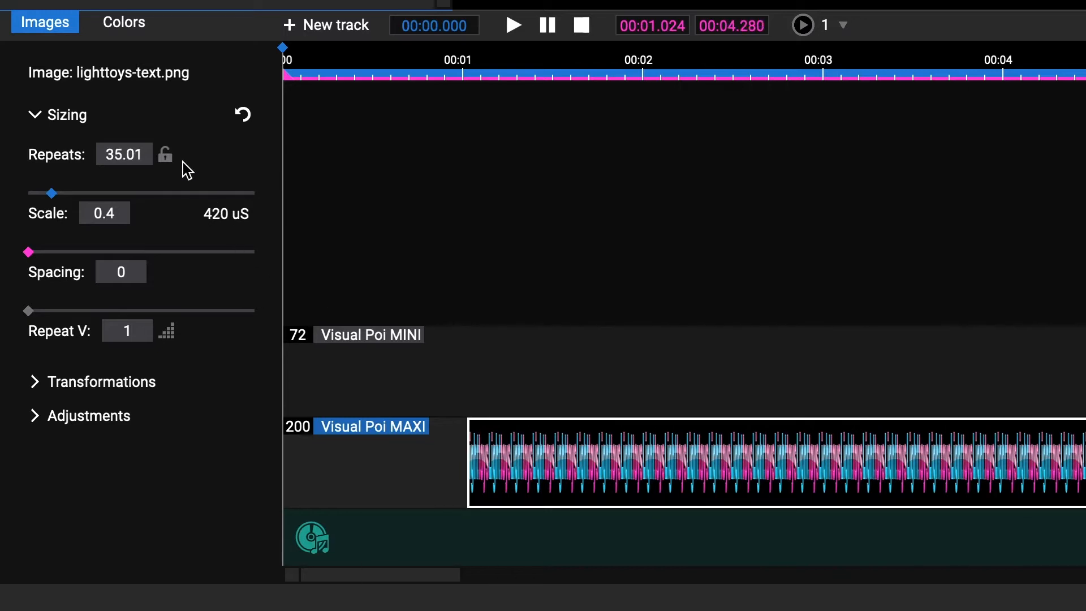
left_click(164, 154)
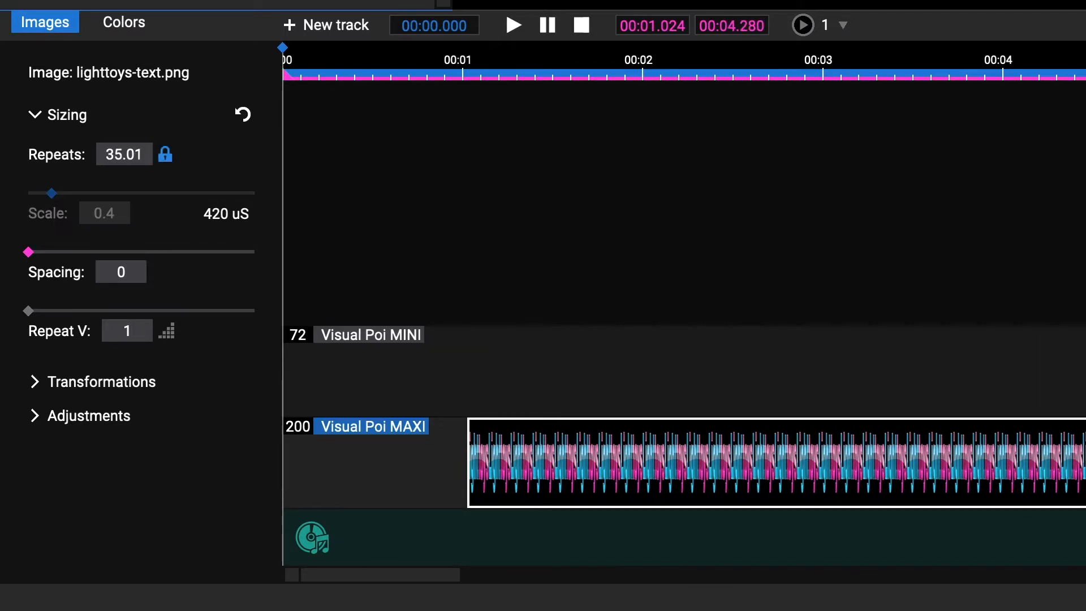
left_click_drag(1080, 462, 669, 455)
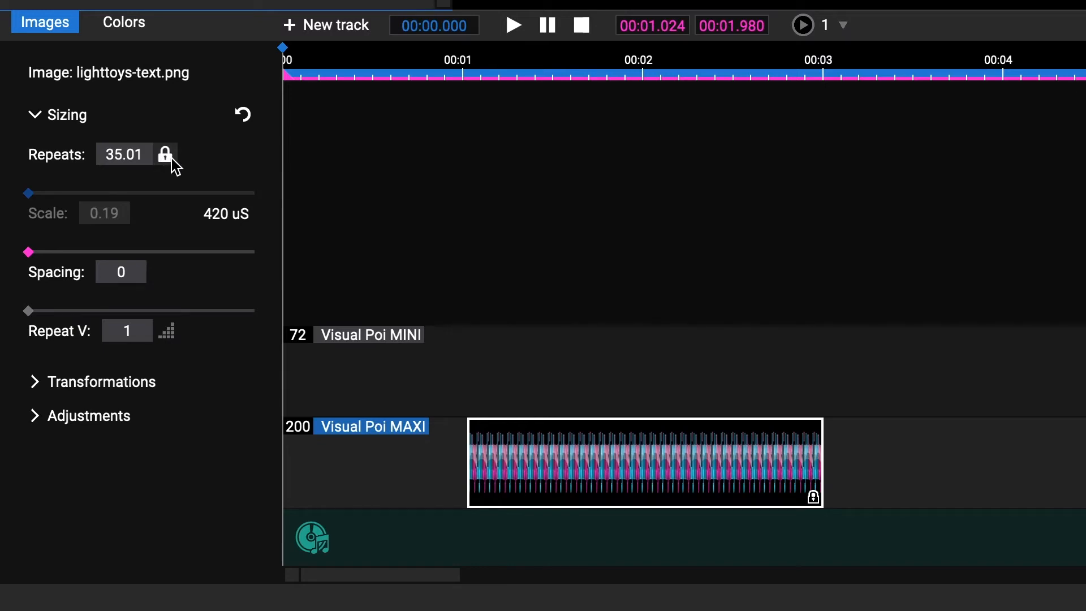
left_click(165, 154)
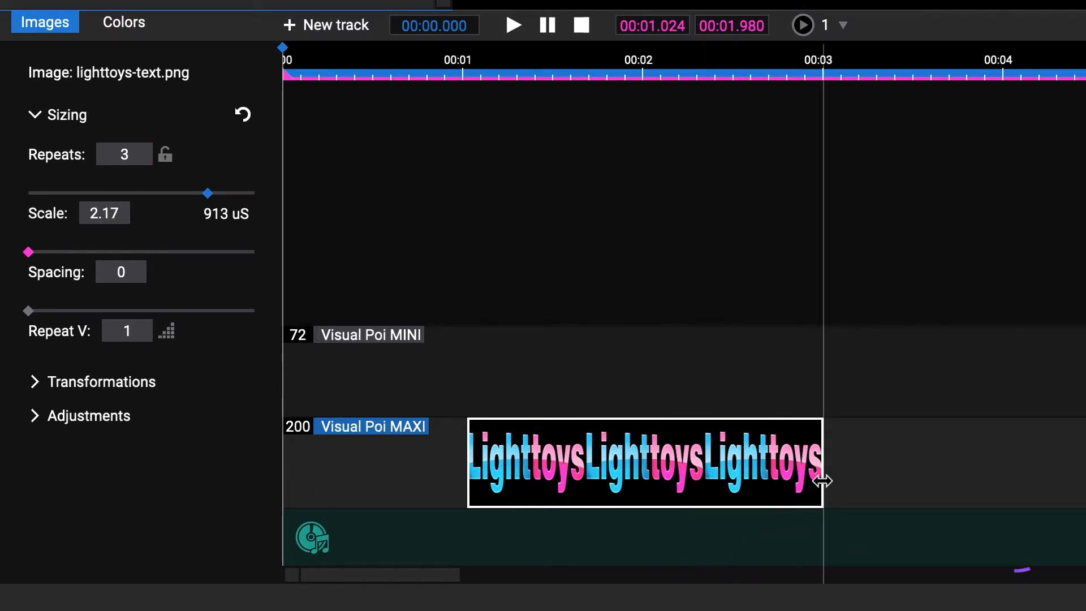
Lock repeats and shrink the text image scale to about 0.7
left_click(165, 154)
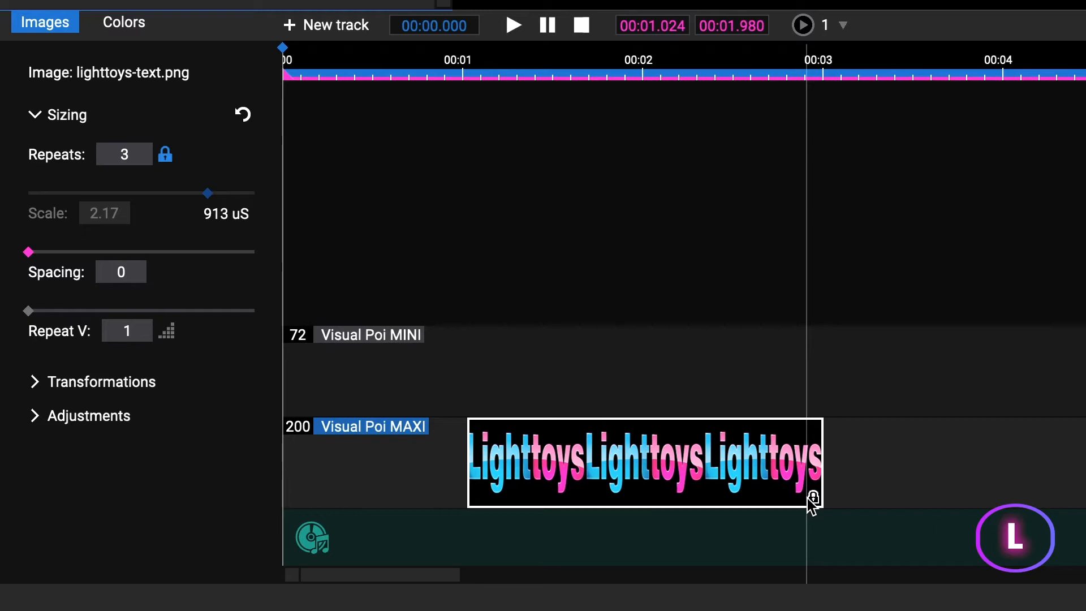
left_click_drag(207, 193, 208, 194)
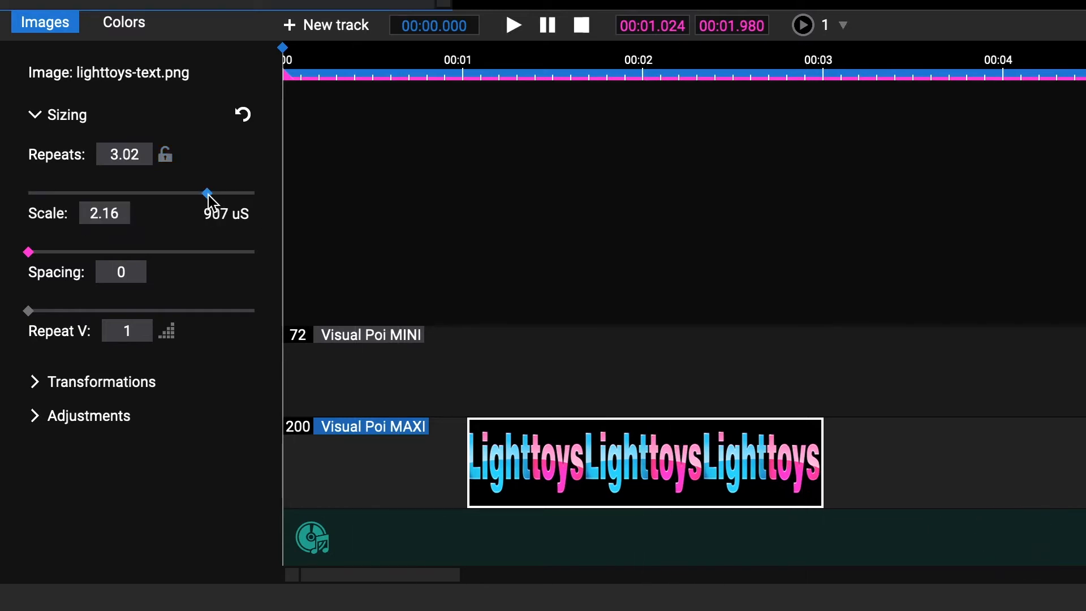
left_click_drag(207, 193, 154, 194)
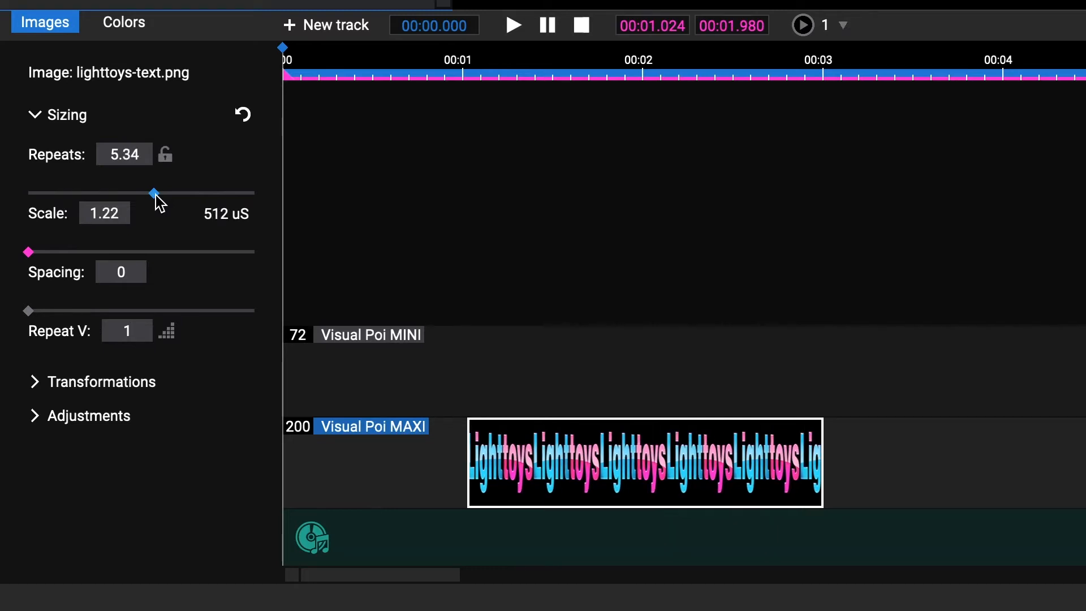
left_click_drag(154, 194, 137, 193)
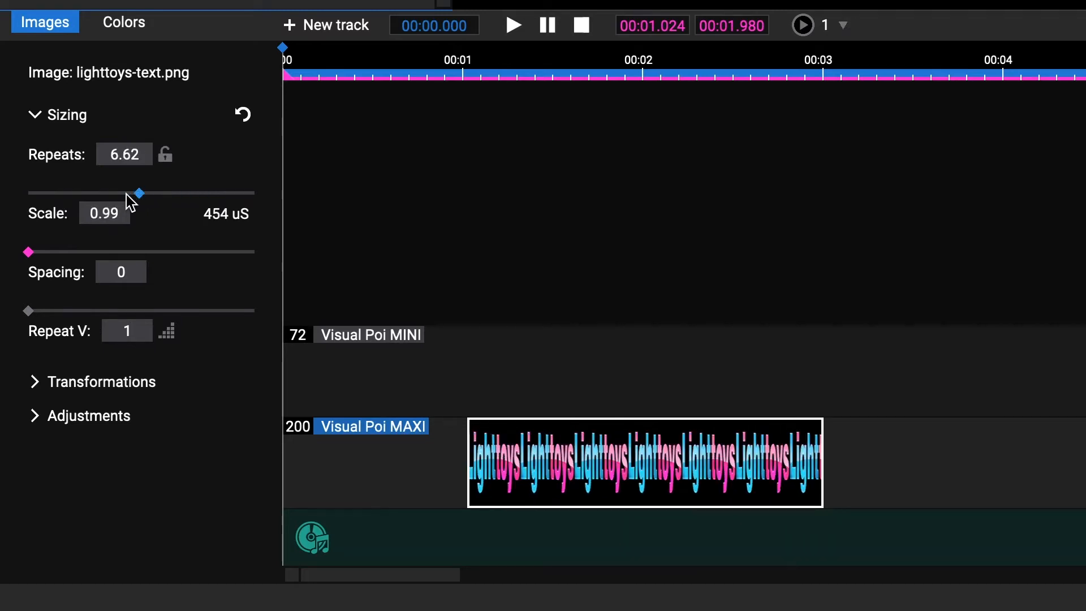
left_click_drag(137, 192, 84, 192)
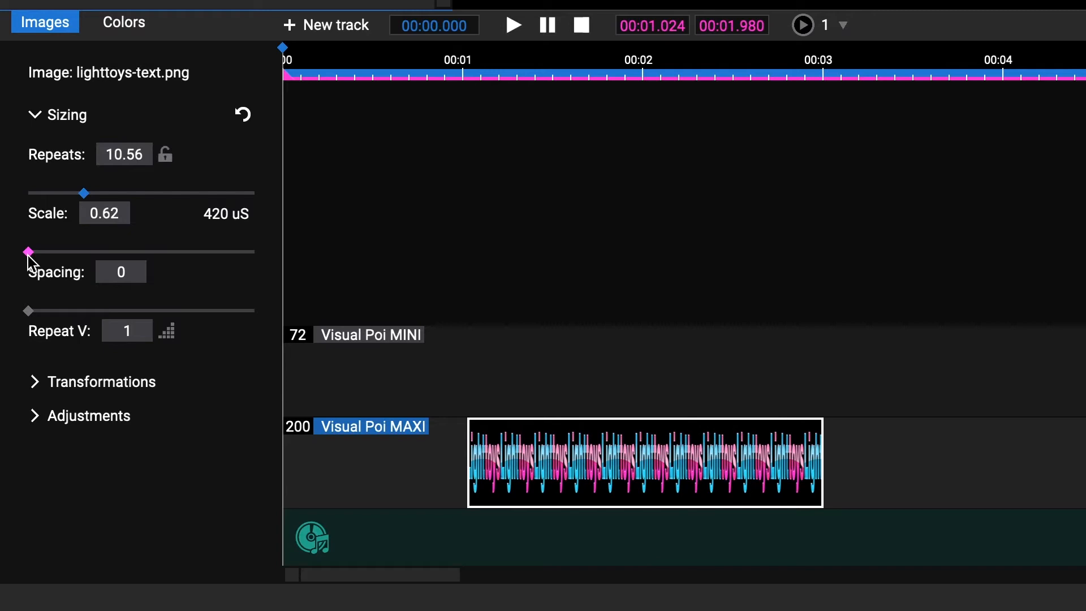
Widen the Spacing slider to about 107 to add gaps between repeats
left_click_drag(28, 253, 60, 252)
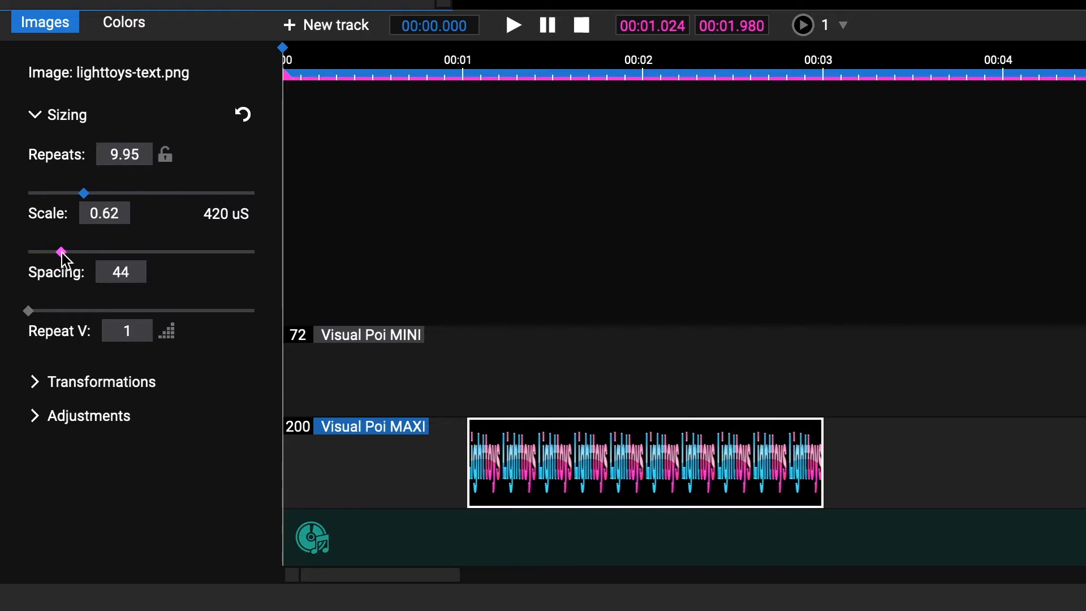
left_click_drag(60, 251, 104, 251)
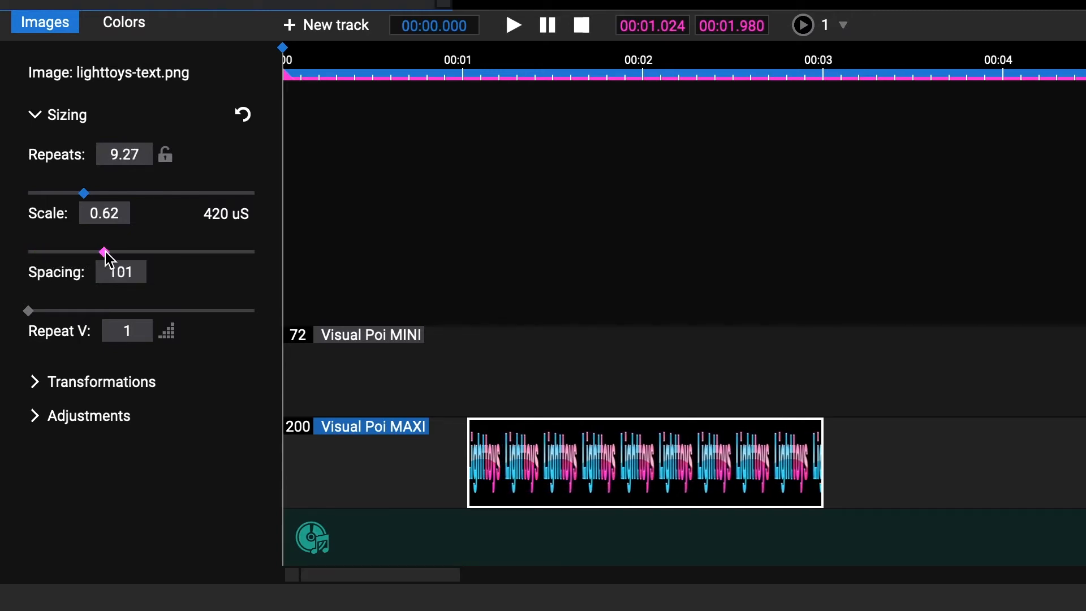
left_click_drag(103, 252, 107, 252)
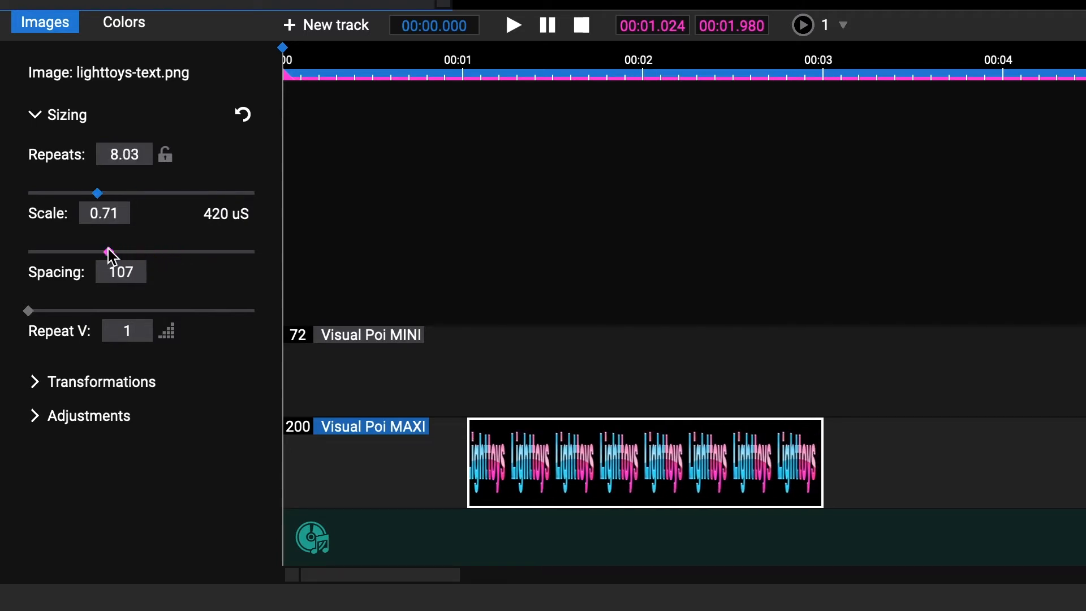
left_click_drag(109, 252, 106, 252)
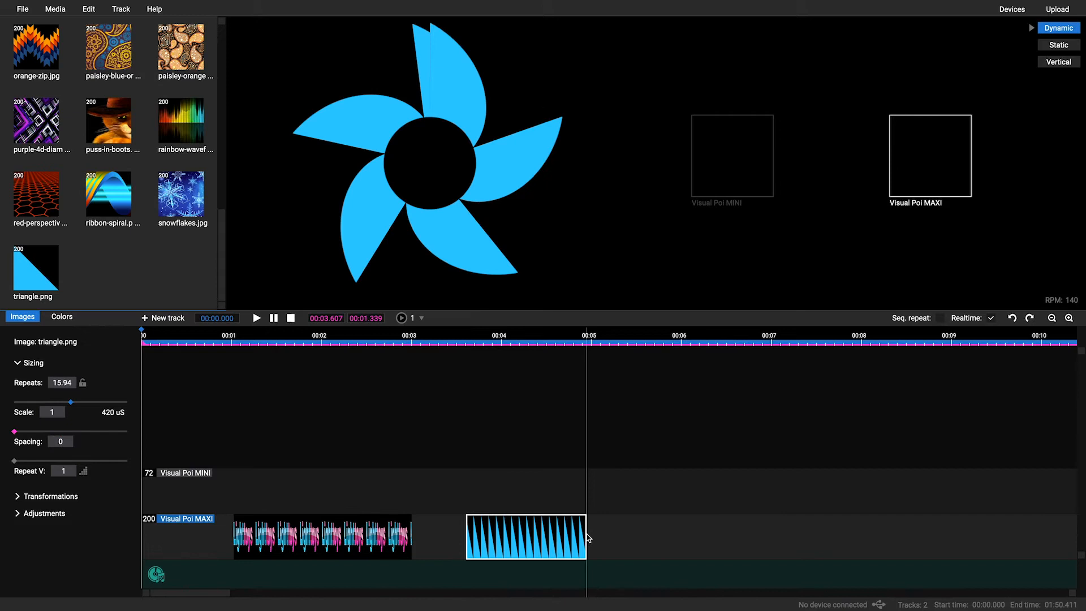
Preview the pattern in vertical mode
key("ctrl+1")
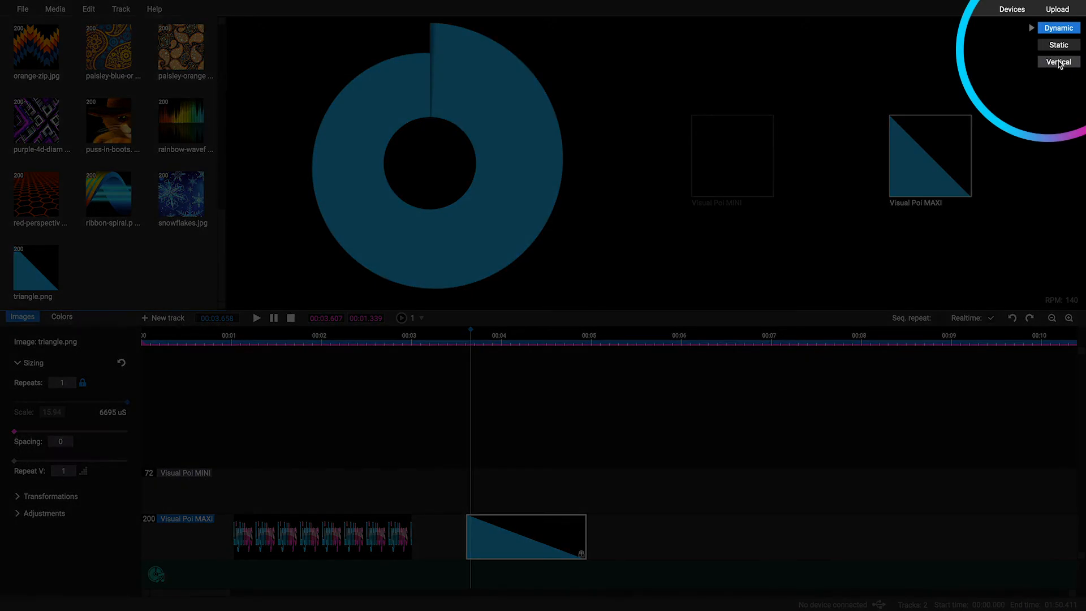
left_click(1057, 61)
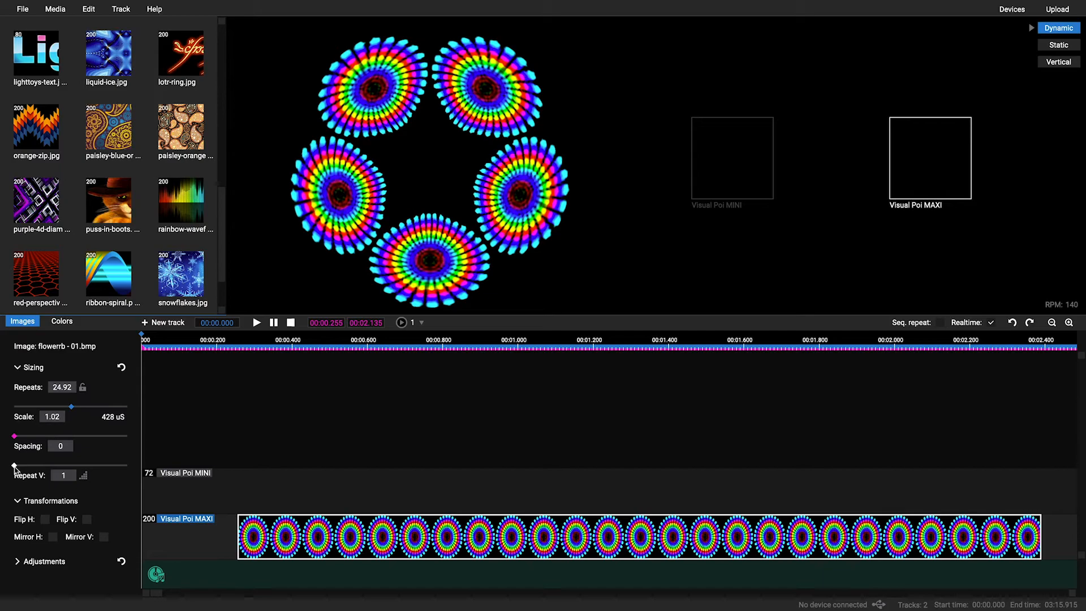
left_click_drag(14, 465, 49, 466)
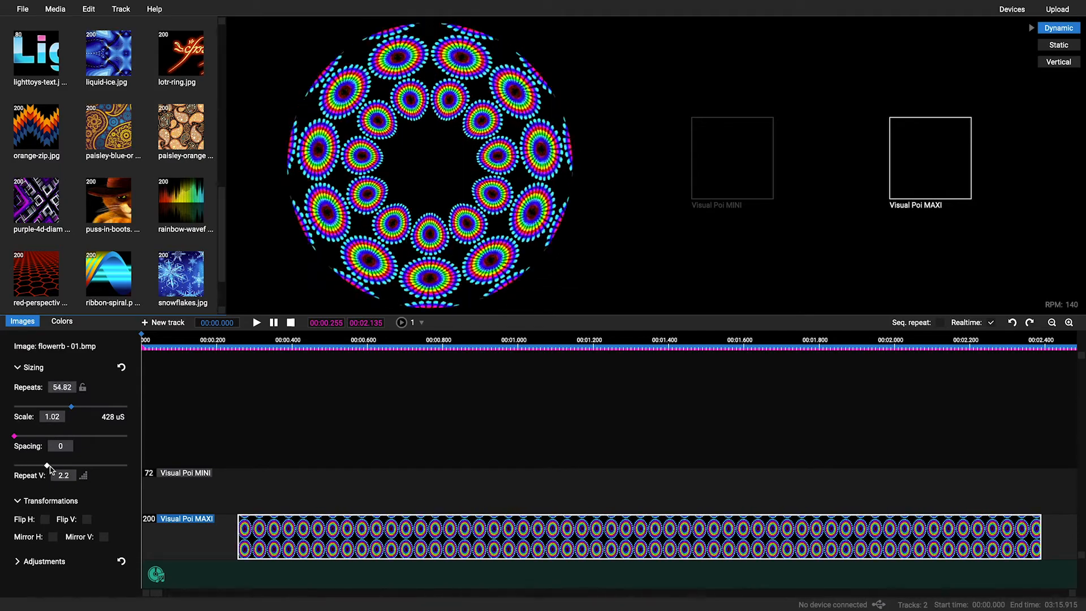
left_click_drag(49, 466, 123, 466)
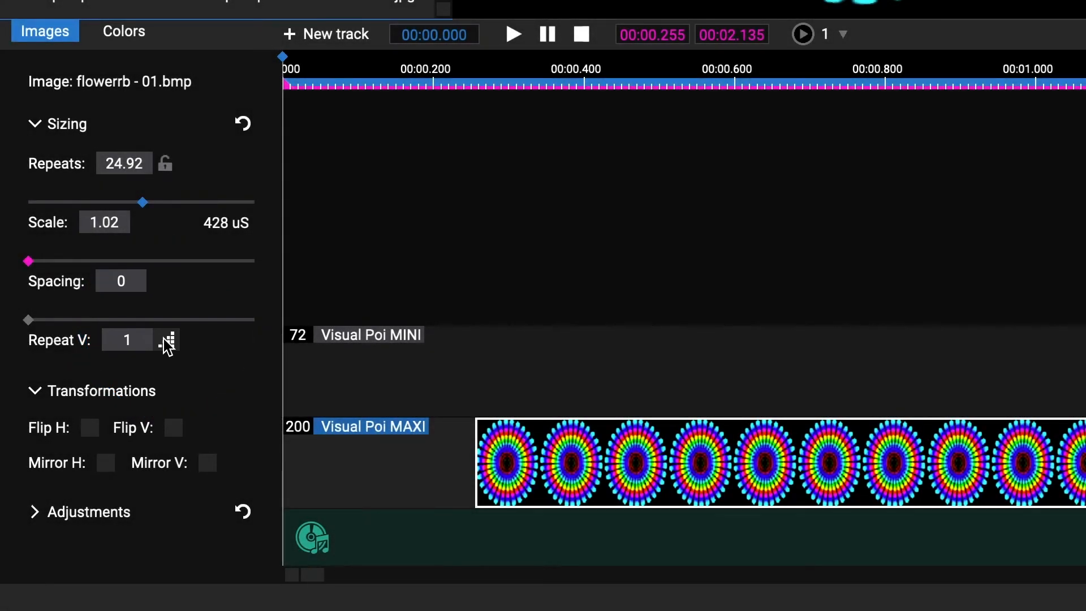
left_click_drag(27, 319, 169, 319)
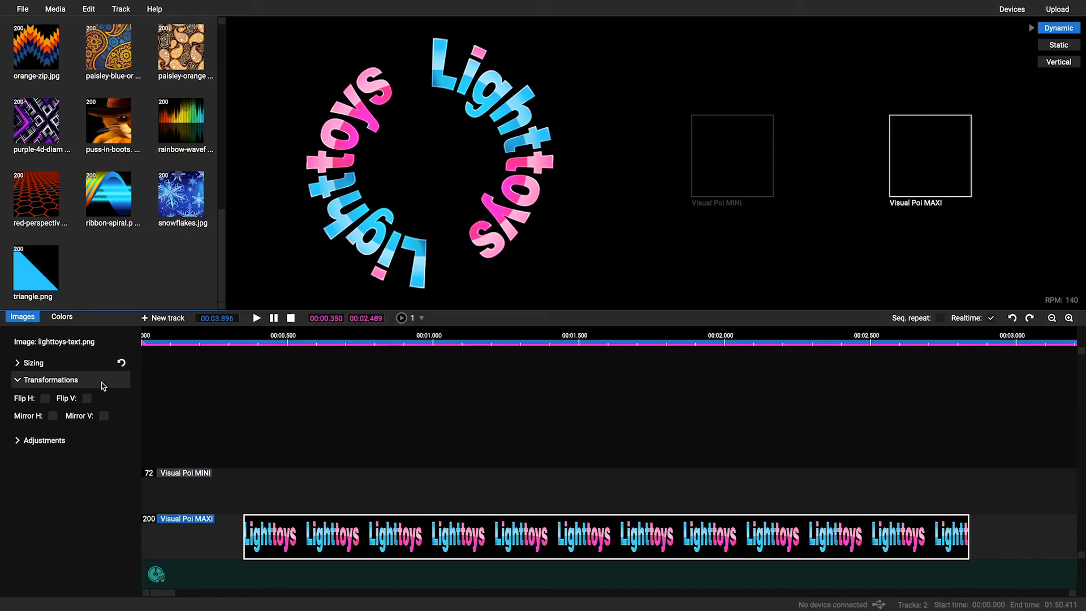
Try Flip H, Flip V and Mirror V, settling on the text flipped and mirrored horizontally
left_click(45, 398)
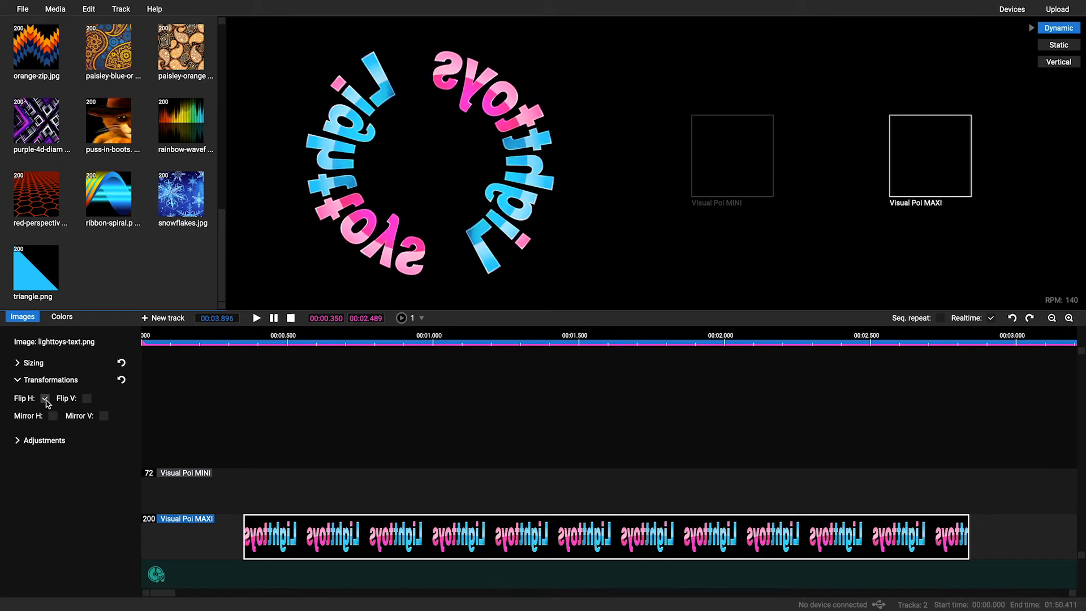
left_click(87, 397)
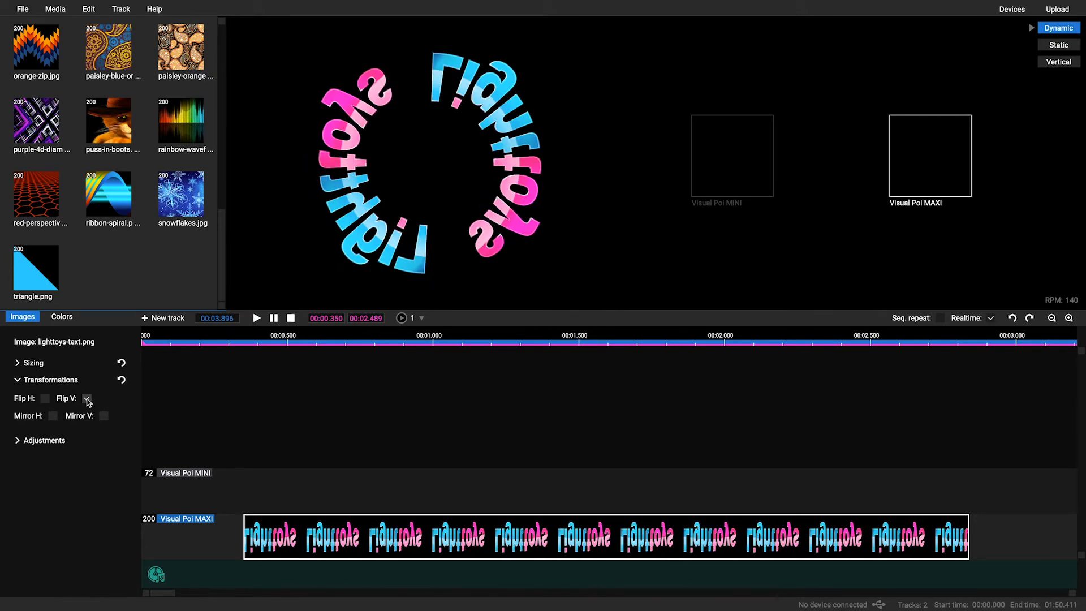
left_click(87, 398)
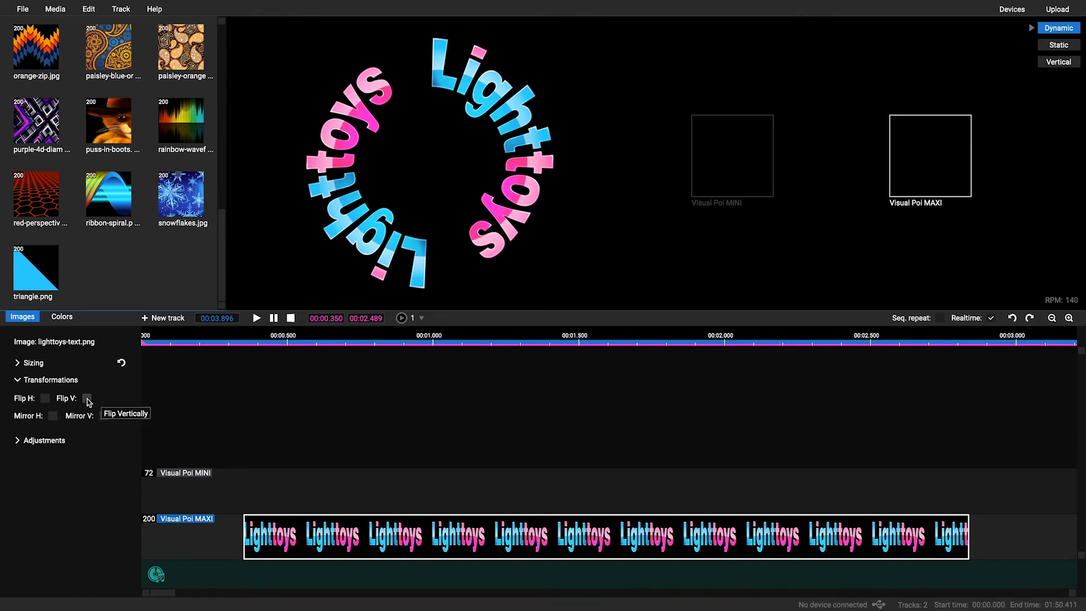
mouse_move(55, 420)
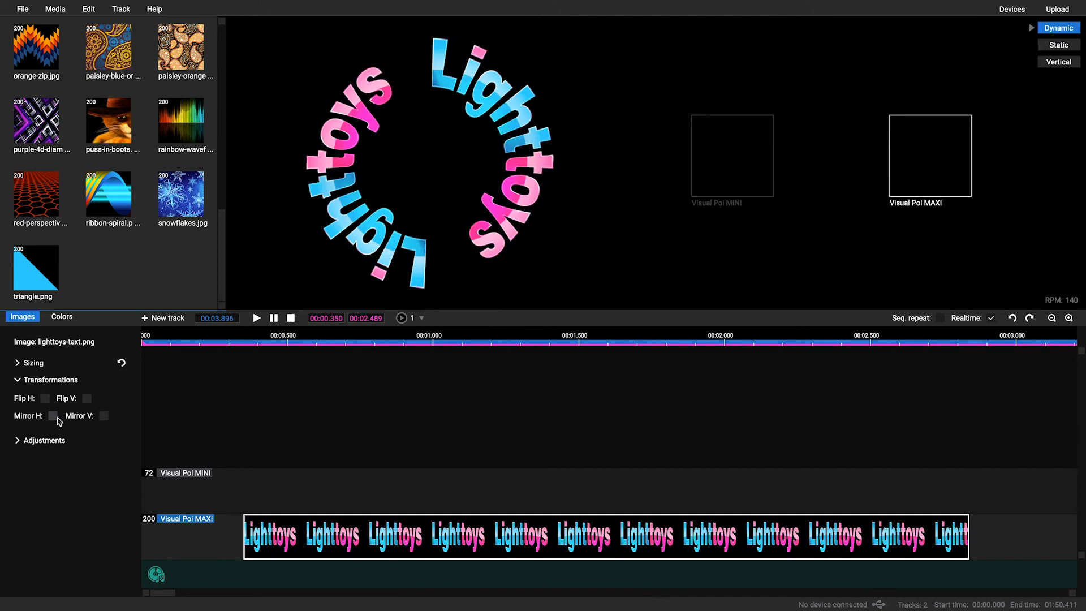
left_click(105, 415)
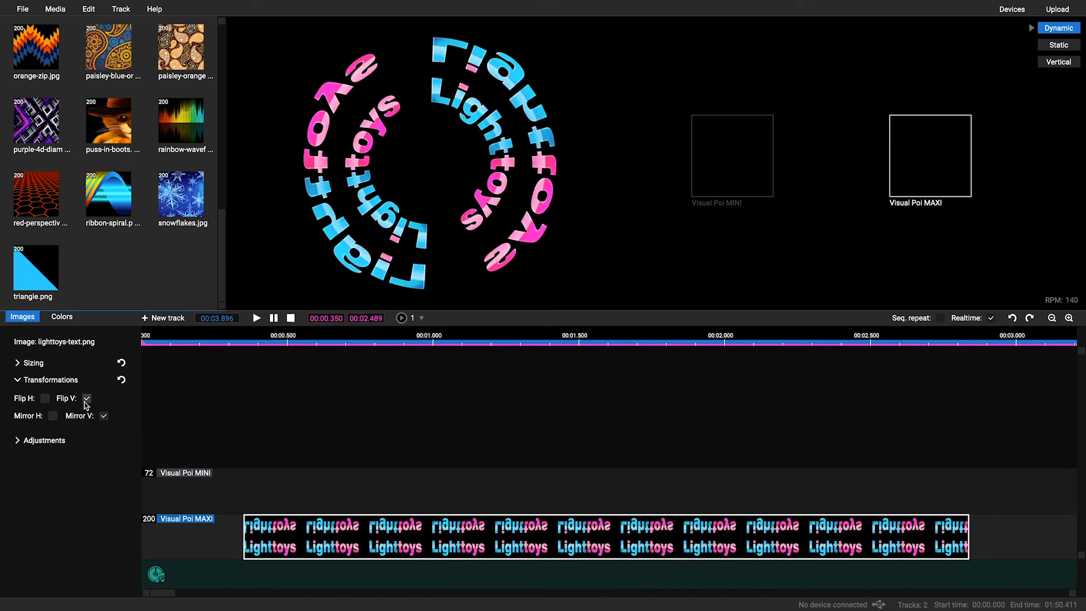
left_click(44, 398)
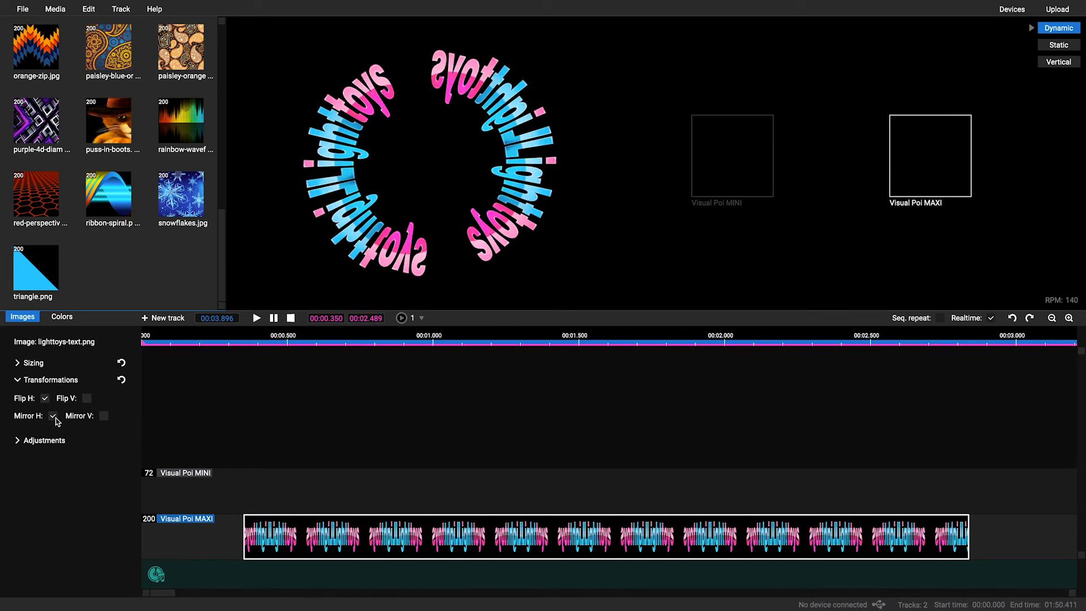
left_click(44, 398)
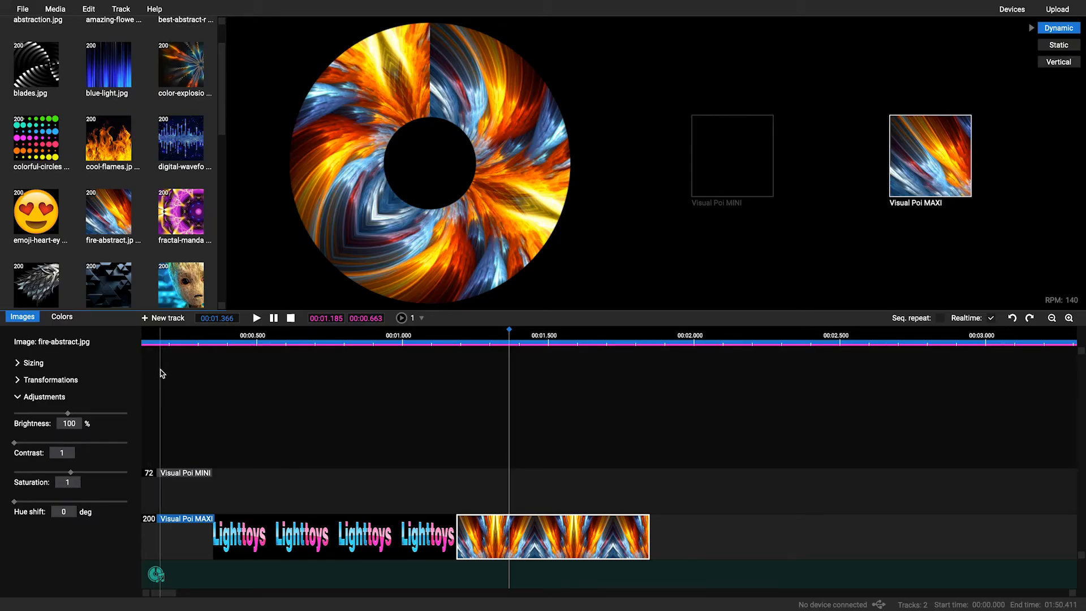
mouse_move(68, 416)
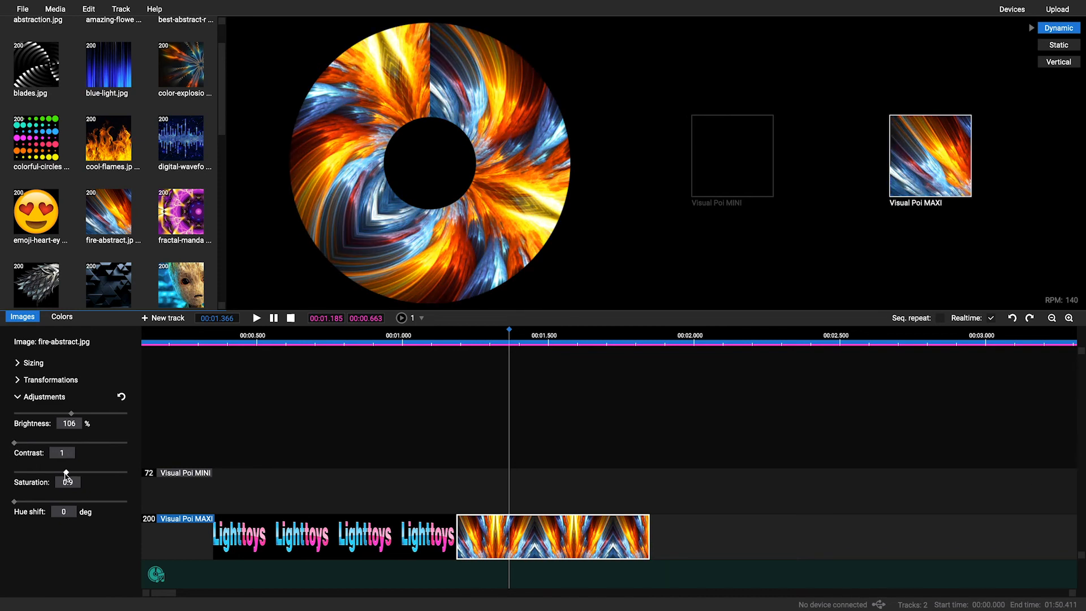
left_click_drag(66, 476, 91, 477)
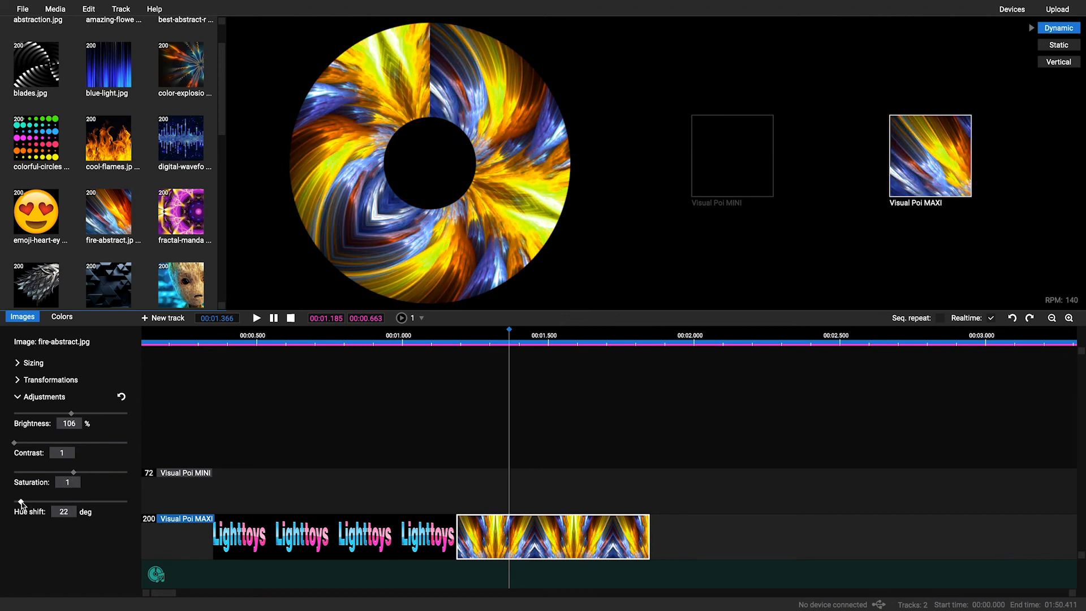
left_click_drag(19, 499, 47, 500)
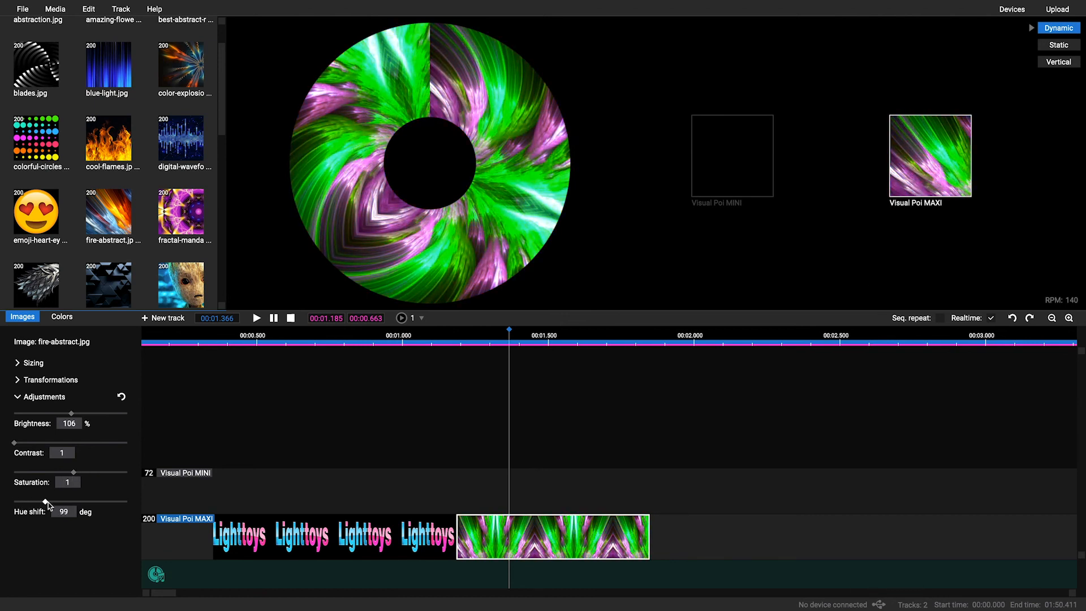
left_click_drag(47, 500, 67, 500)
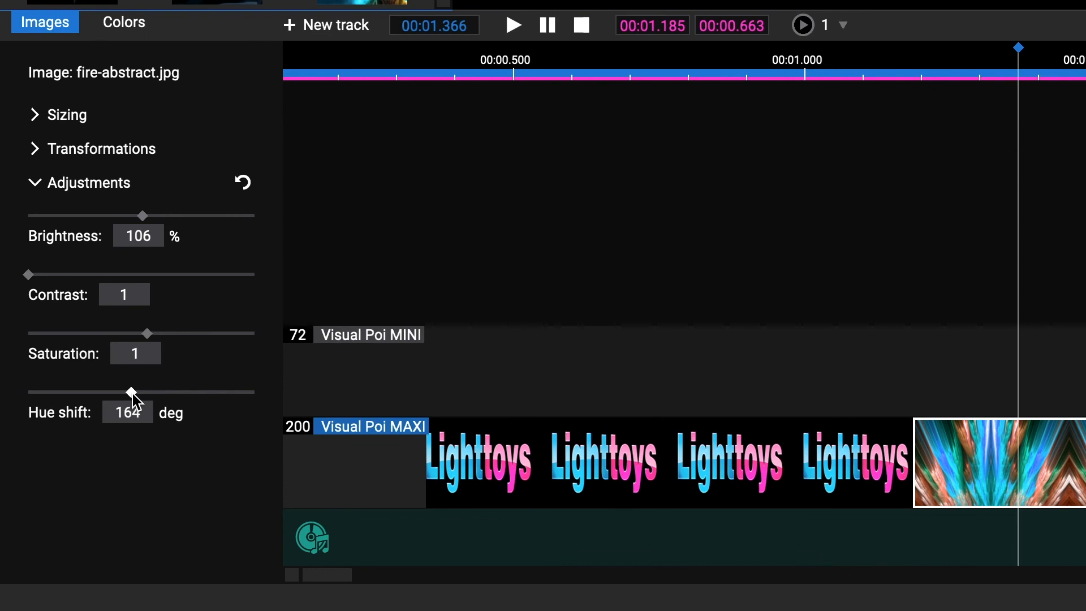
left_click(243, 182)
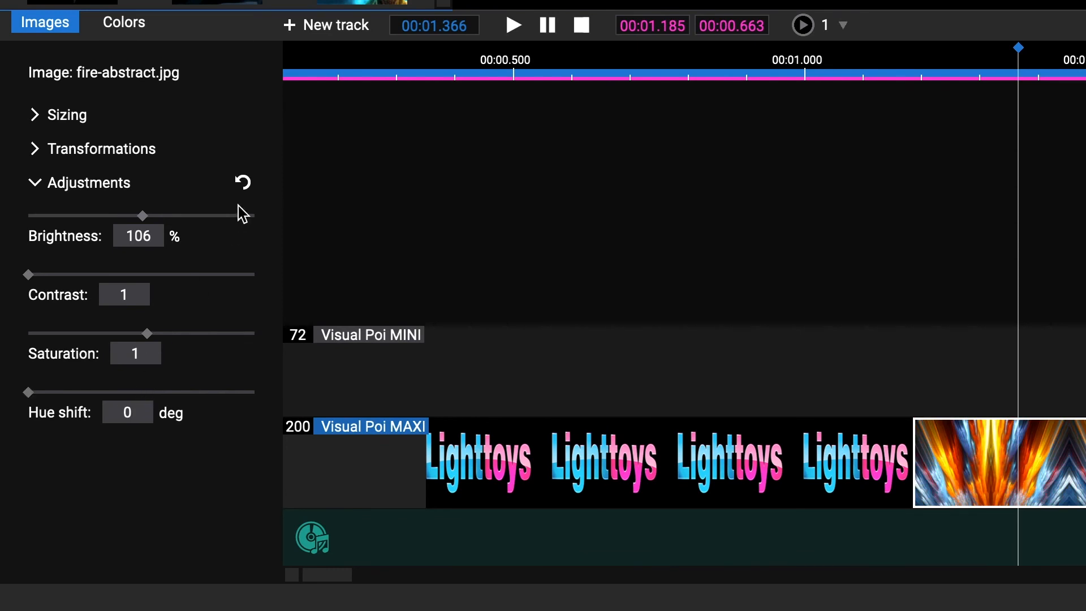
left_click(241, 181)
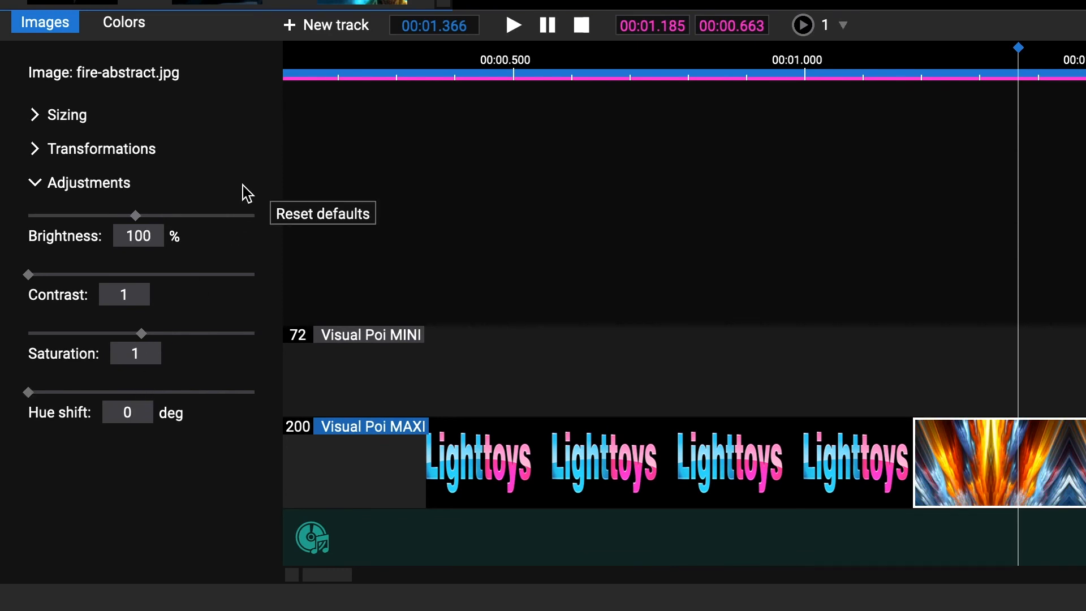